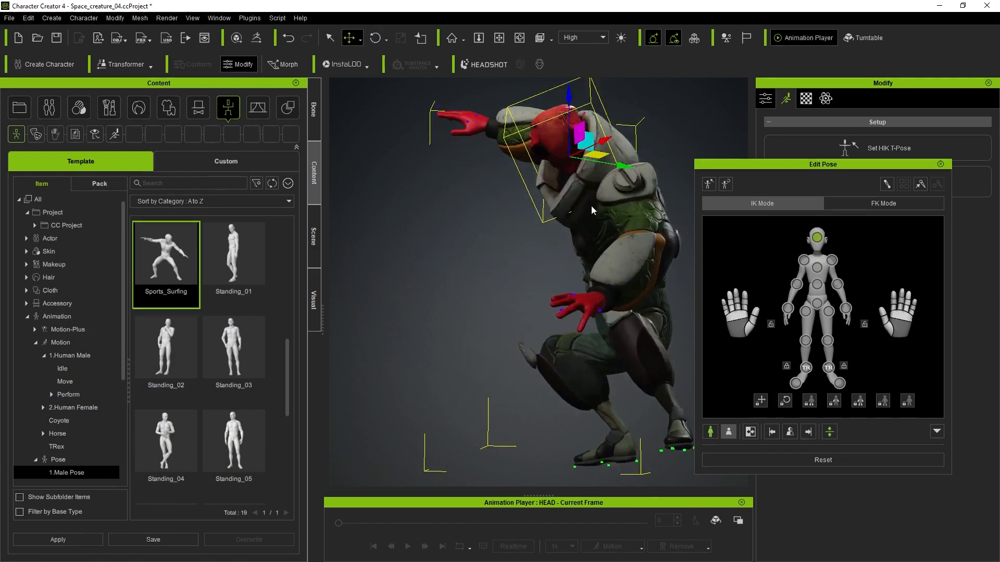
Step: Set the crouching pose with one arm raised using the IK effectors
{"action": "left_click", "coordinate": [234, 440]}
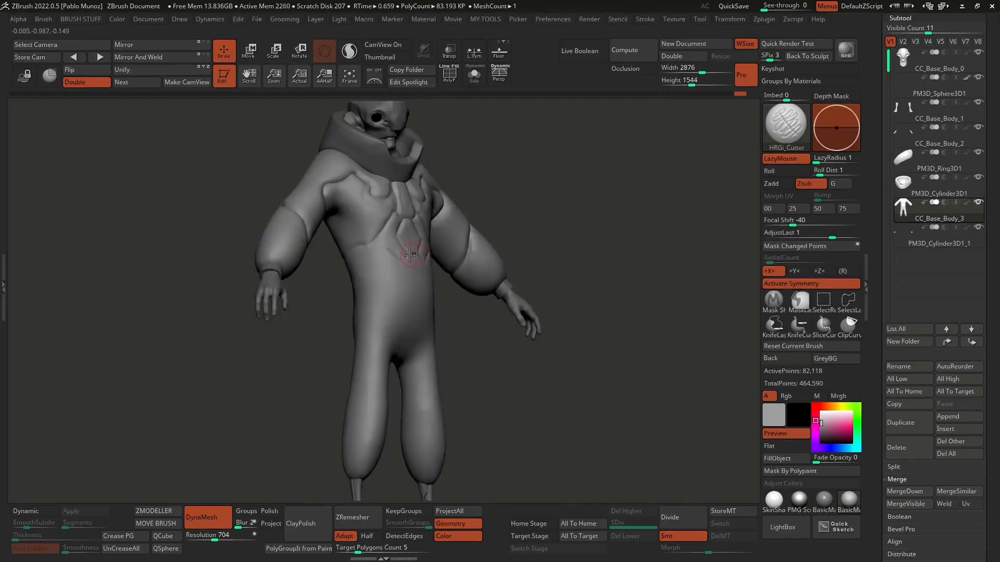
Step: Sculpt the suit panels and place a round connector fitting on the chest
{"action": "left_click_drag", "start_coordinate": [412, 255], "coordinate": [481, 265]}
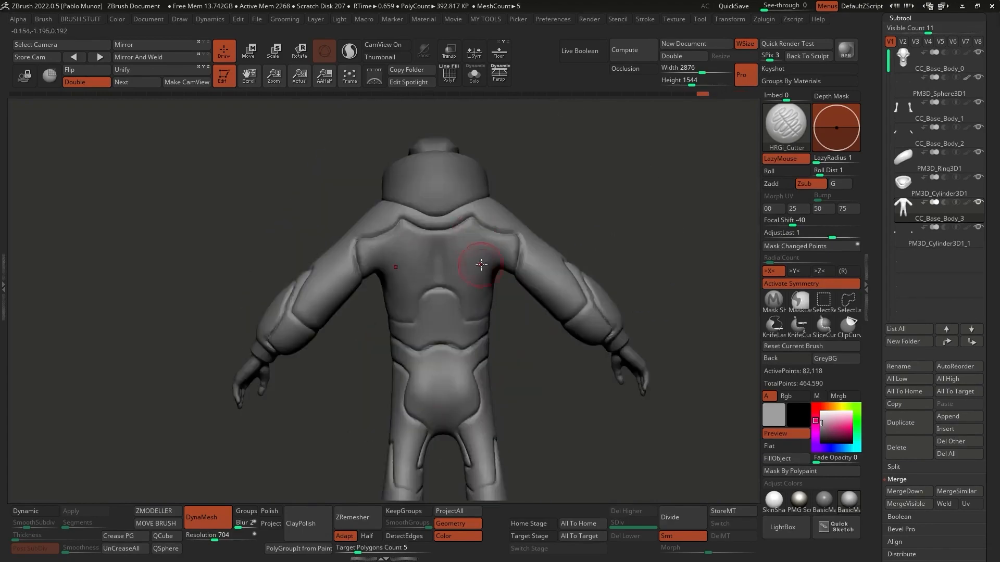
{"action": "left_click", "coordinate": [248, 51]}
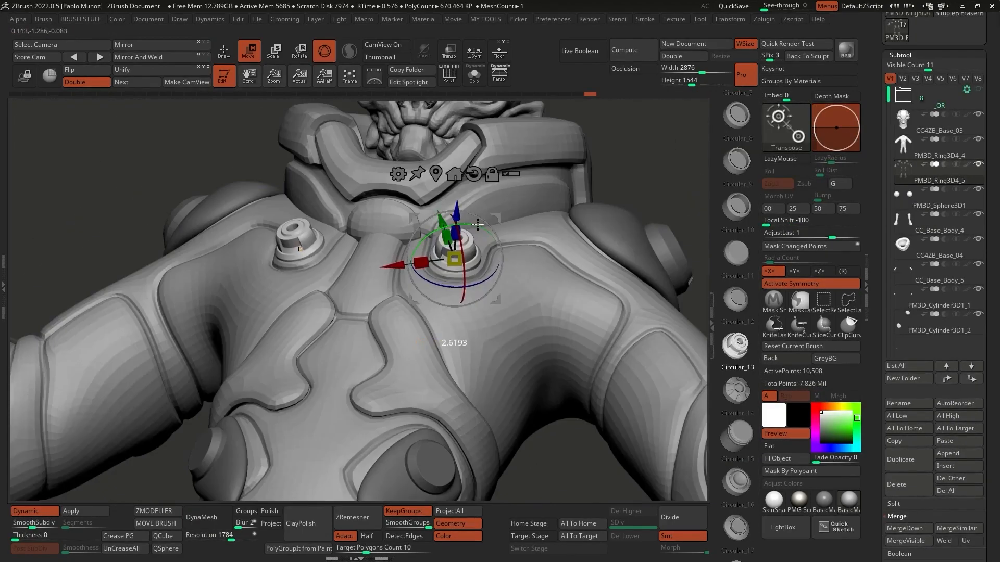